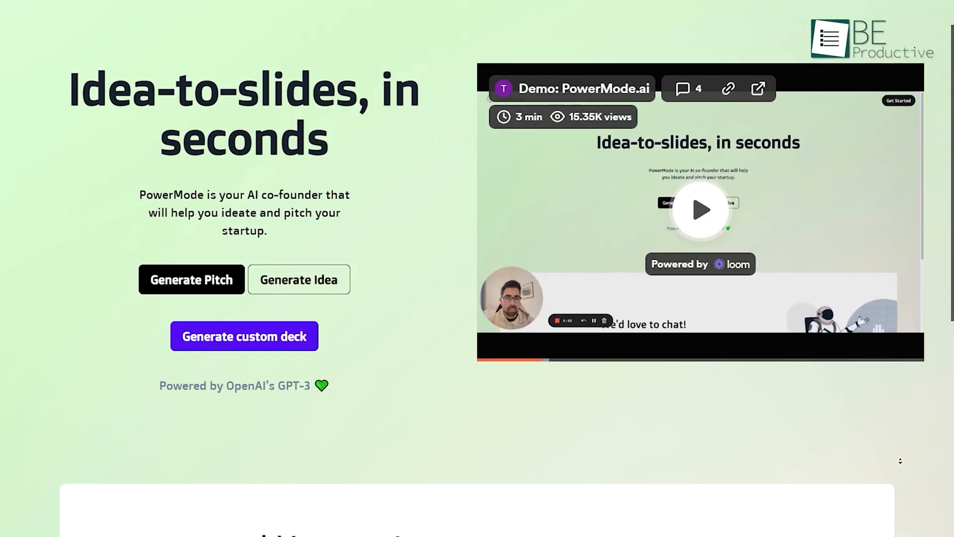
Scroll up to PowerMode's pitch form asking which industry the startup disrupts.
scroll(up, 3)
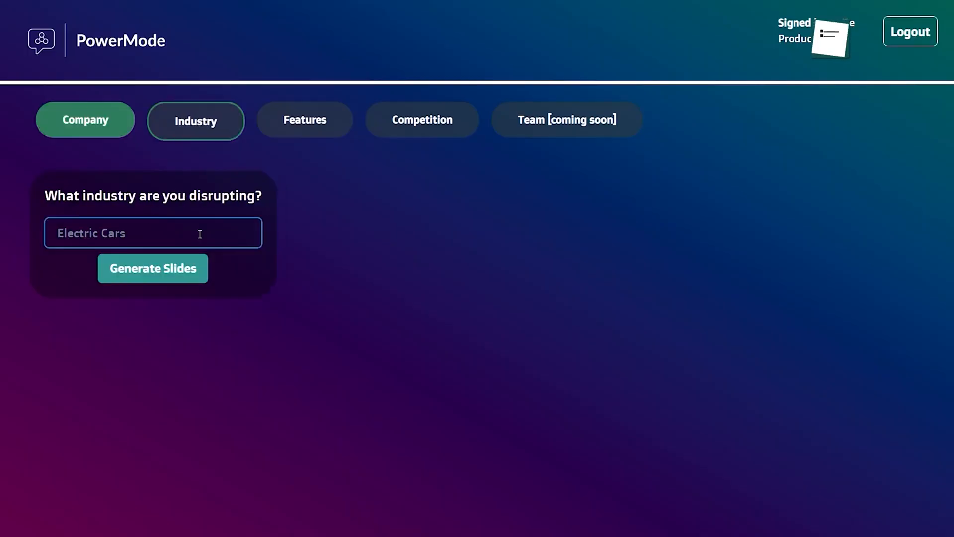
Enter the industry and company name, then download the generated pitch slides as PowerPoint.
click(152, 268)
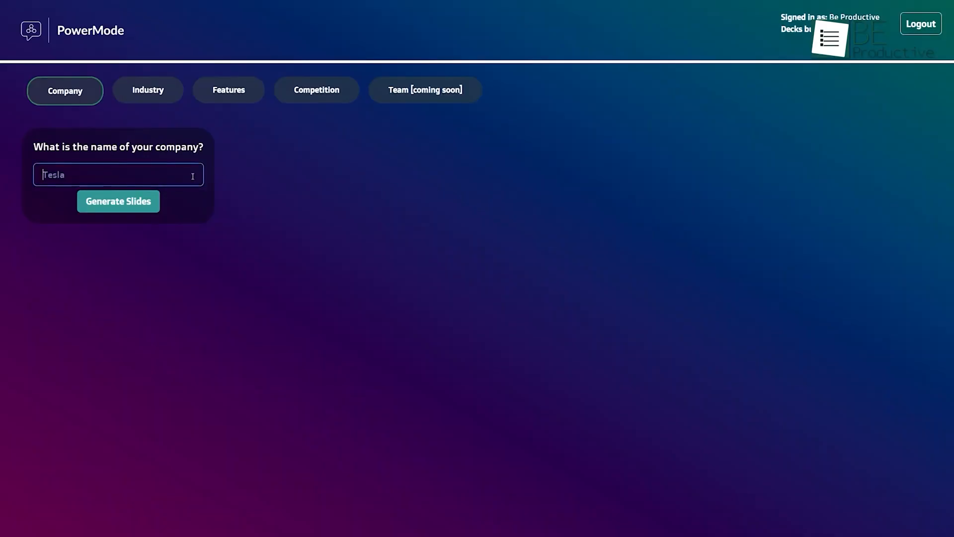
click(146, 90)
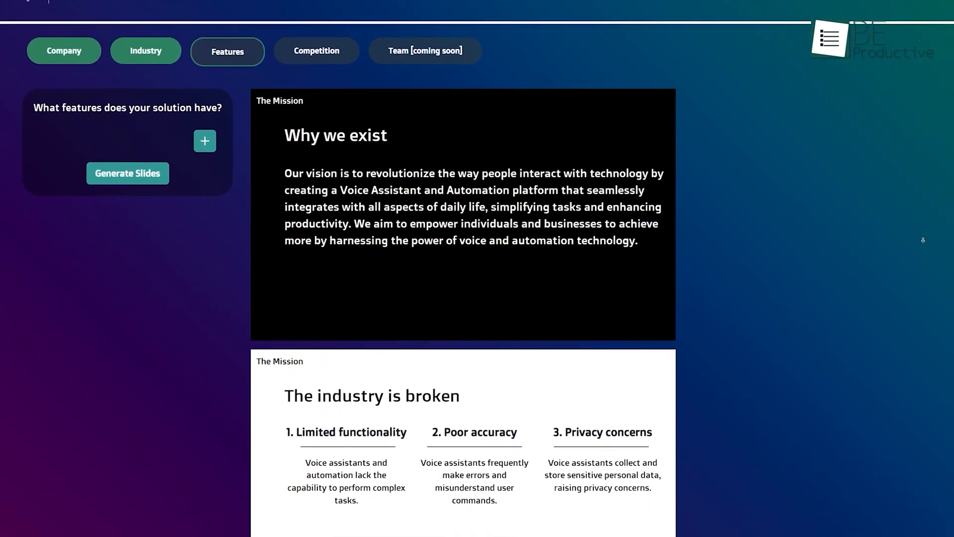
scroll(down, 3)
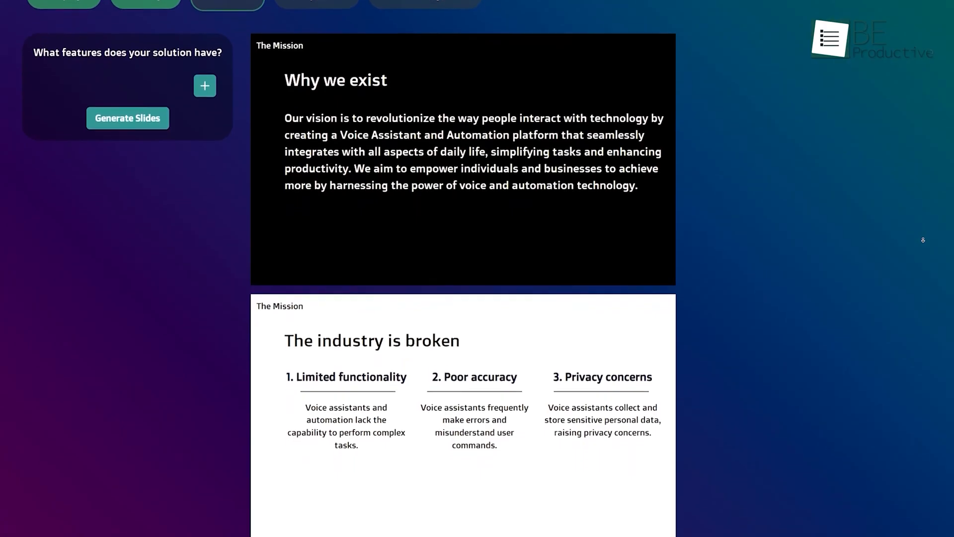
click(127, 117)
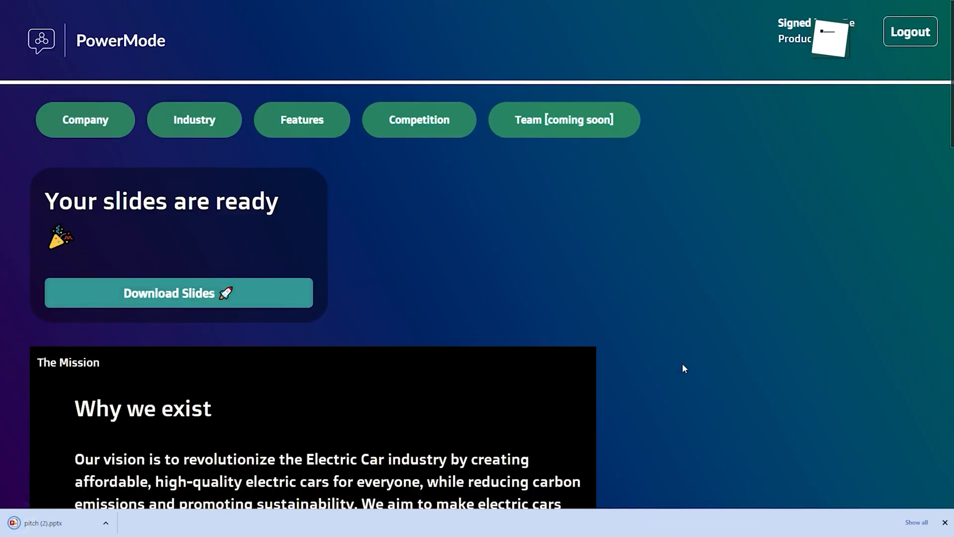
scroll(down, 3)
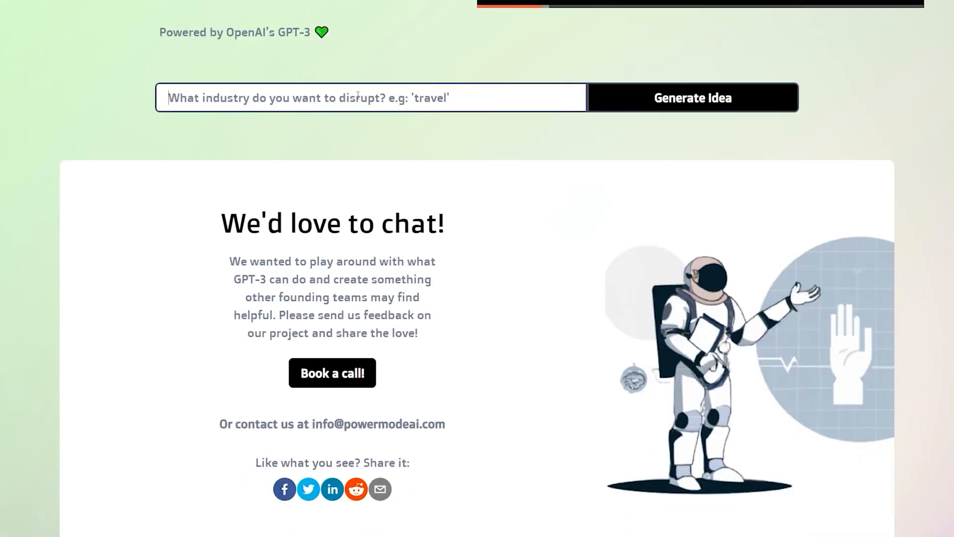
click(692, 98)
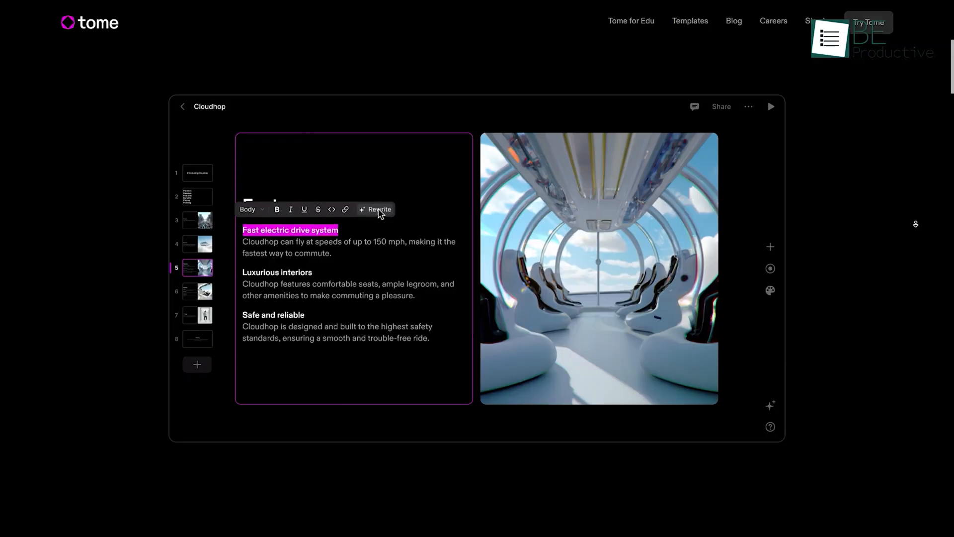
Rewrite the 'Fast electric drive system' heading with Tome's AI Rewrite.
click(376, 209)
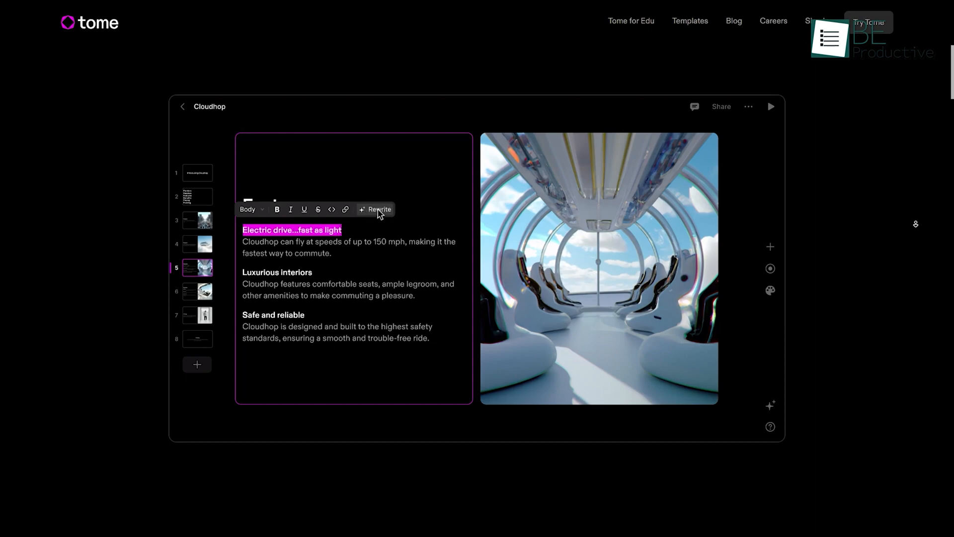
click(379, 209)
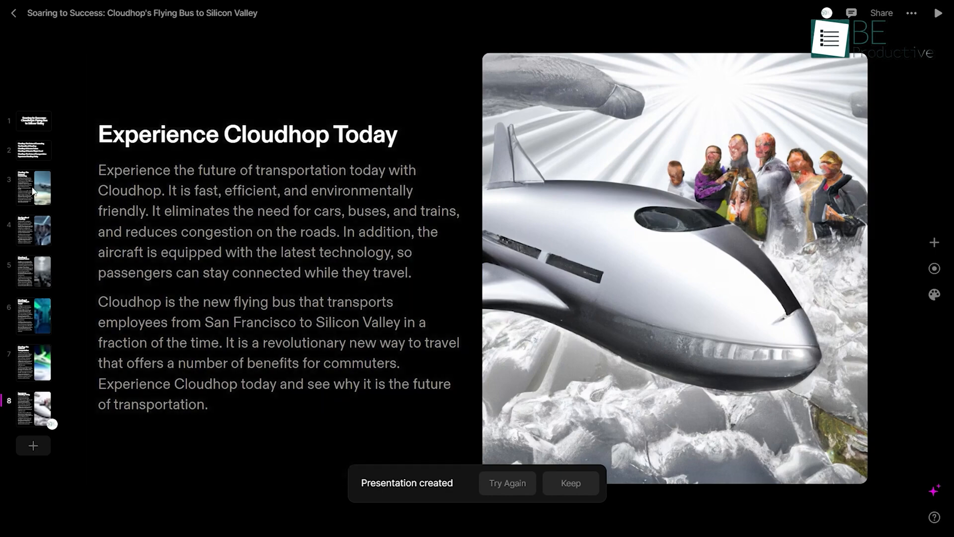
View the 'Cloudhop: The Future of Commuting' slide, then open narration recording from the toolbar.
click(934, 242)
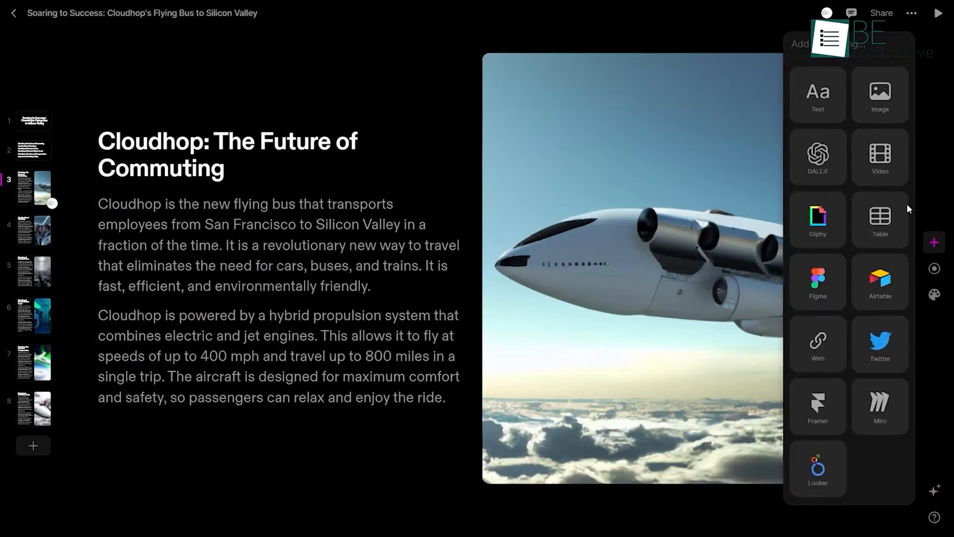
click(879, 94)
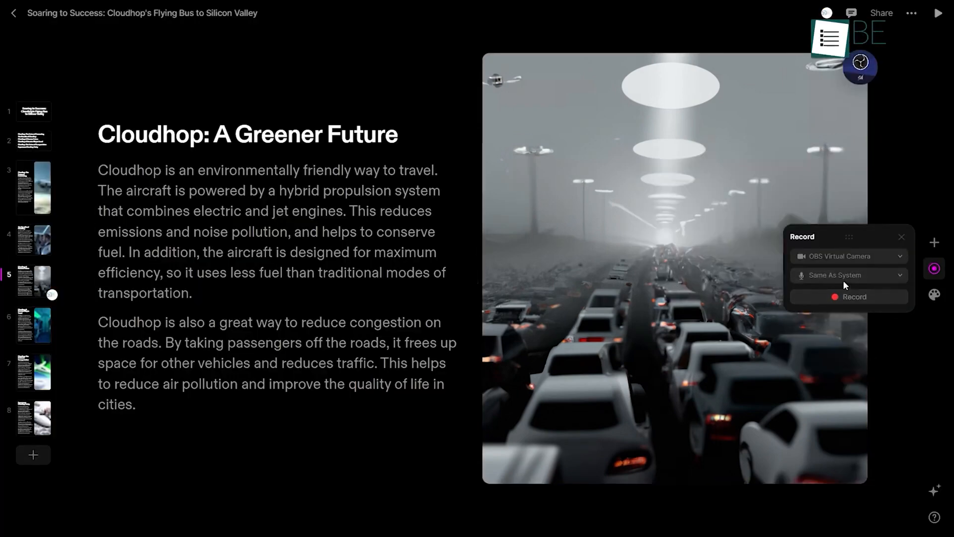
click(845, 274)
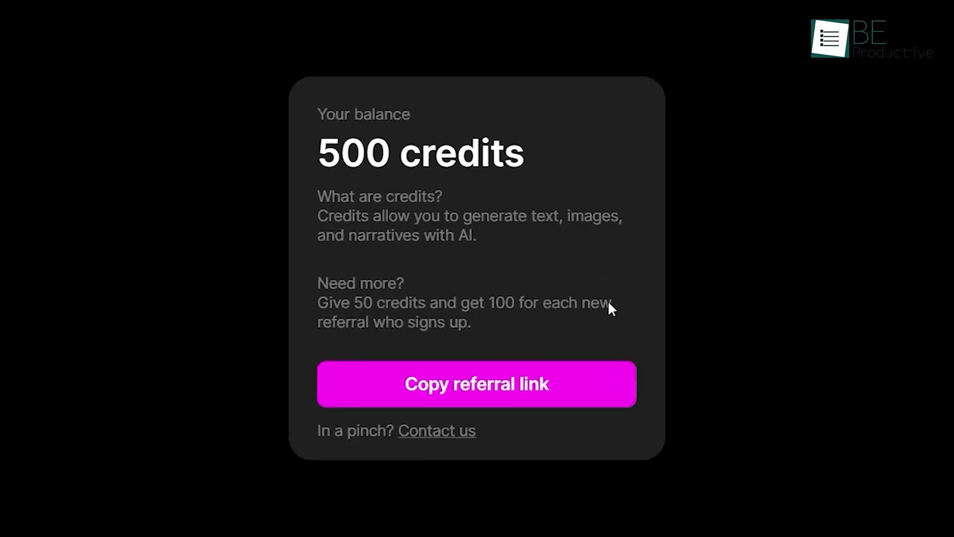
mouse_move(618, 310)
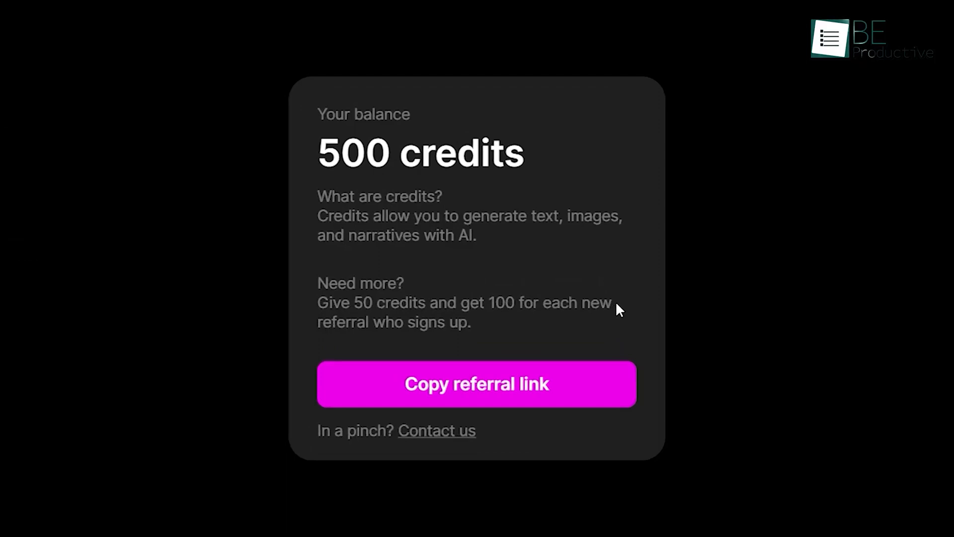